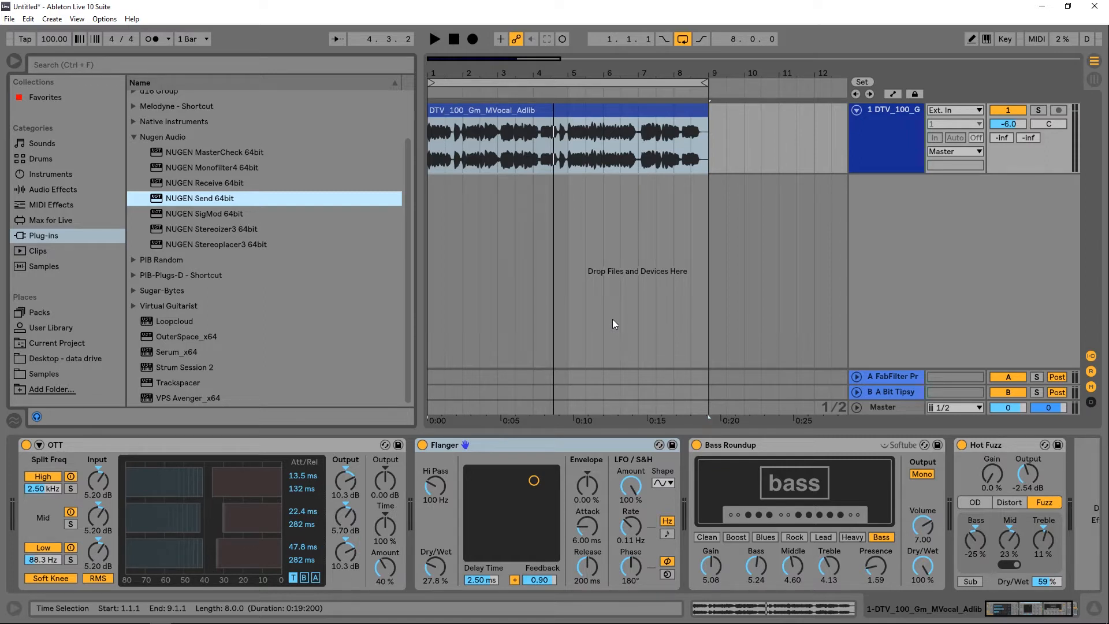
Select NUGEN SigMod 64bit from the Nugen Audio plug-ins in the Browser.
{"action": "left_click", "coordinate": [204, 213]}
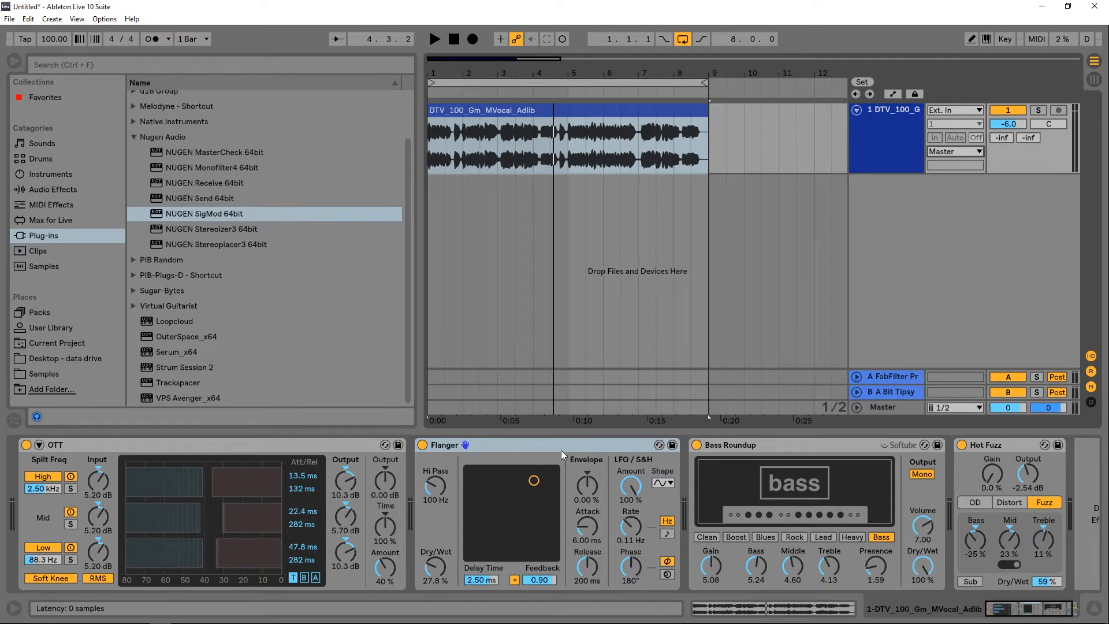
{"action": "mouse_move", "coordinate": [444, 423]}
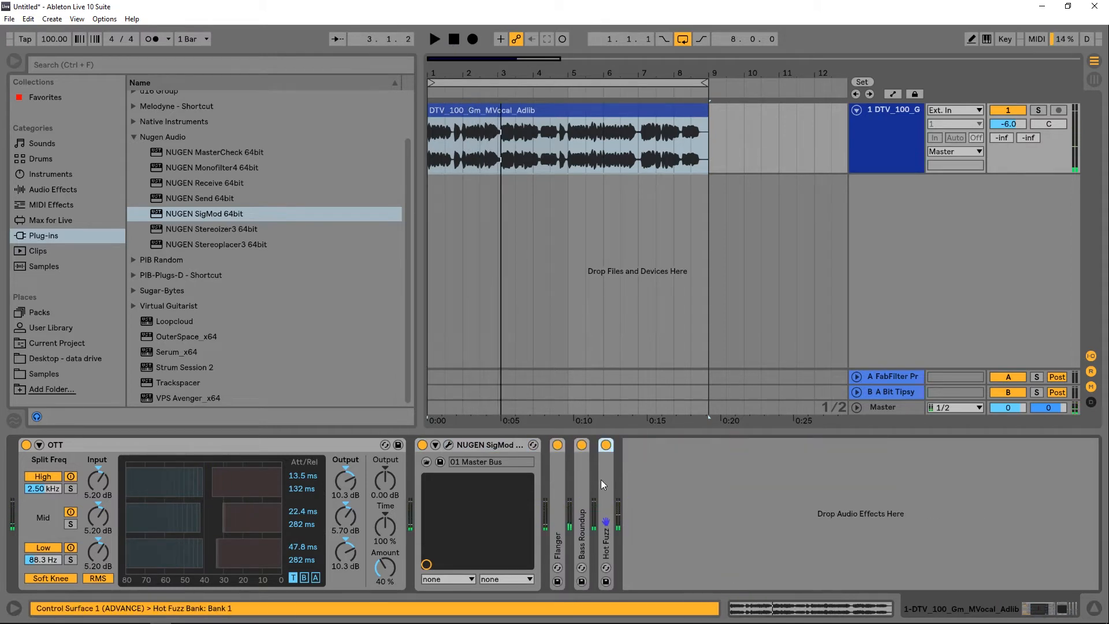
Switch off Flanger and Bass Roundup, then briefly play and stop the vocal.
{"action": "left_click", "coordinate": [557, 444]}
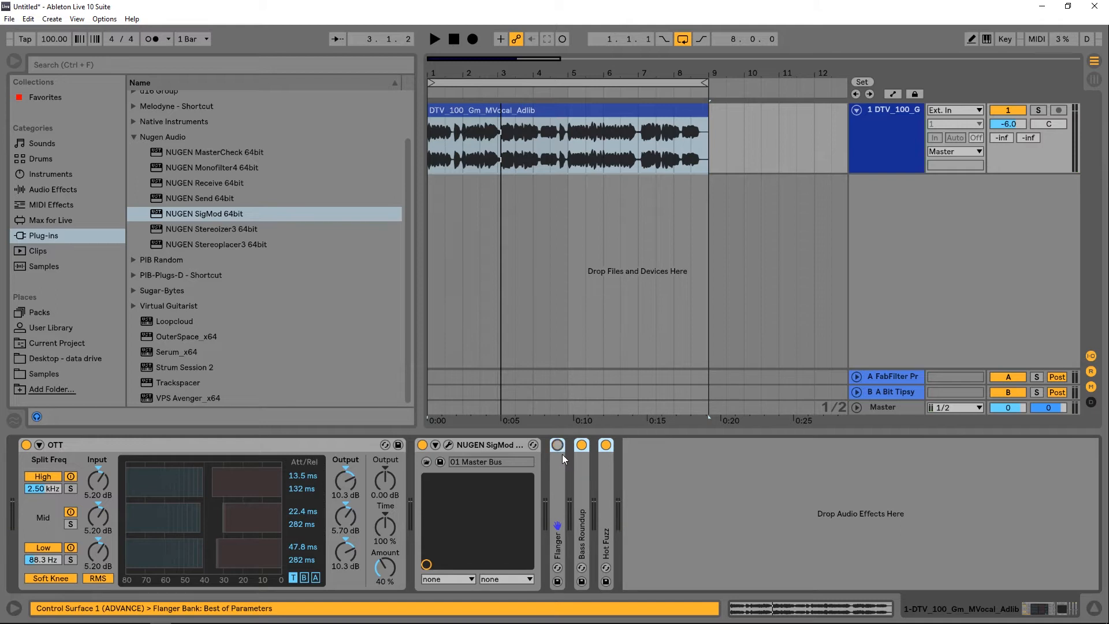
{"action": "left_click", "coordinate": [580, 444]}
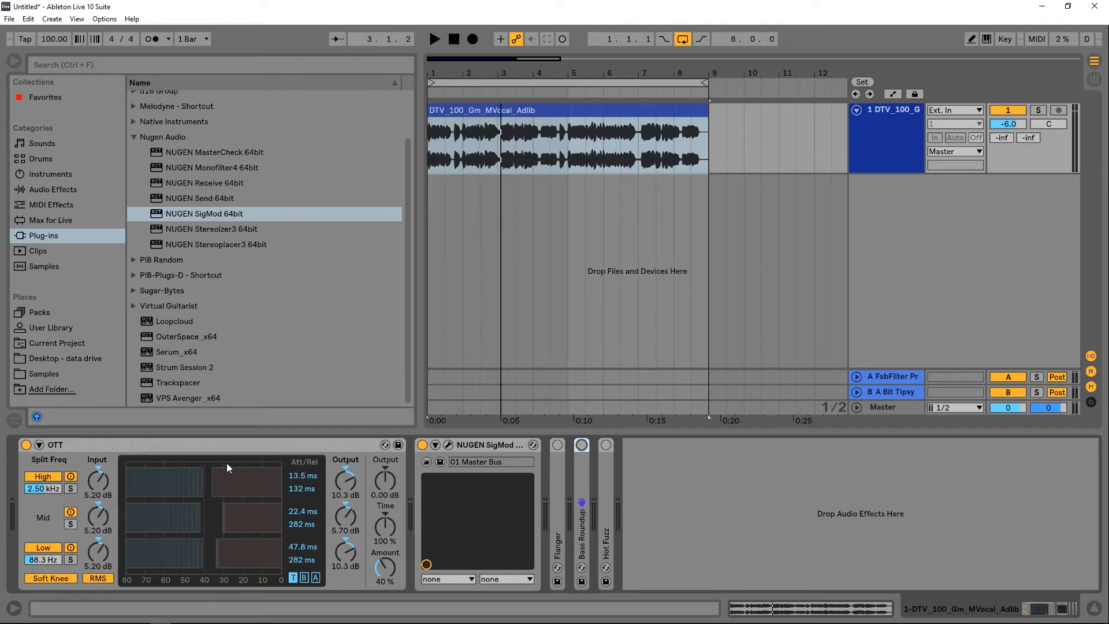
{"action": "left_click", "coordinate": [434, 38]}
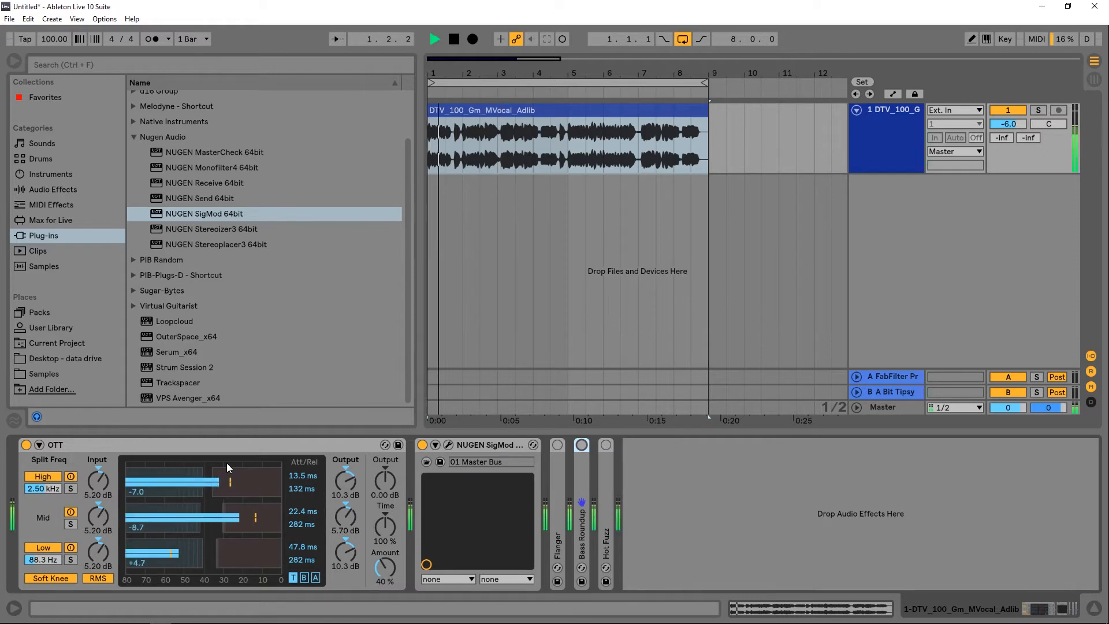
{"action": "left_click", "coordinate": [454, 38]}
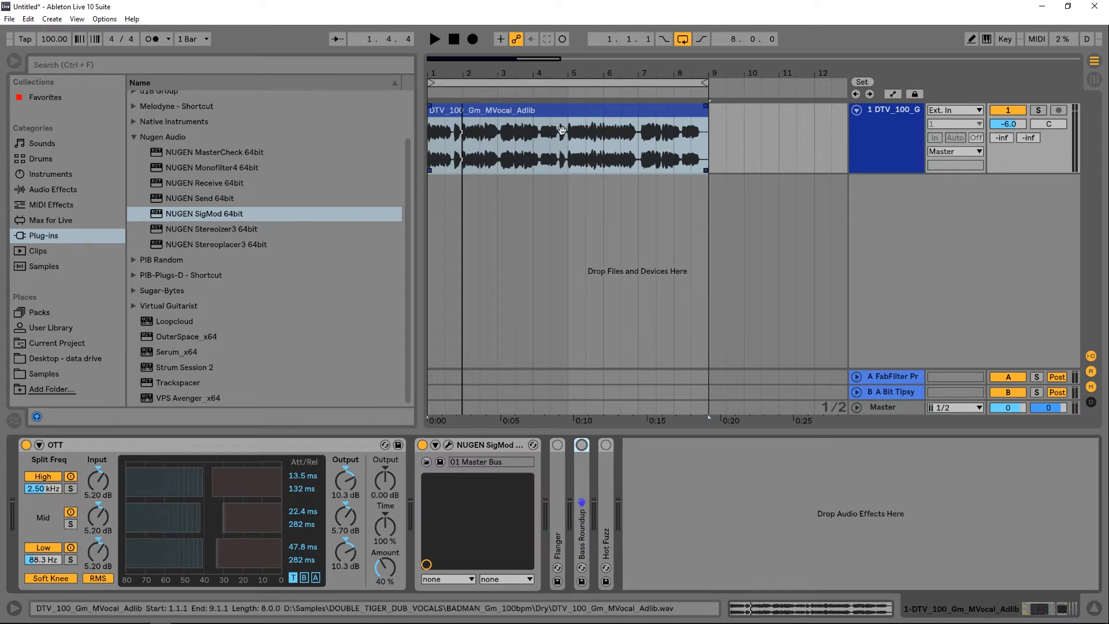
Insert audio track 2 and load NUGEN Receive 64bit onto it.
{"action": "left_click", "coordinate": [536, 226]}
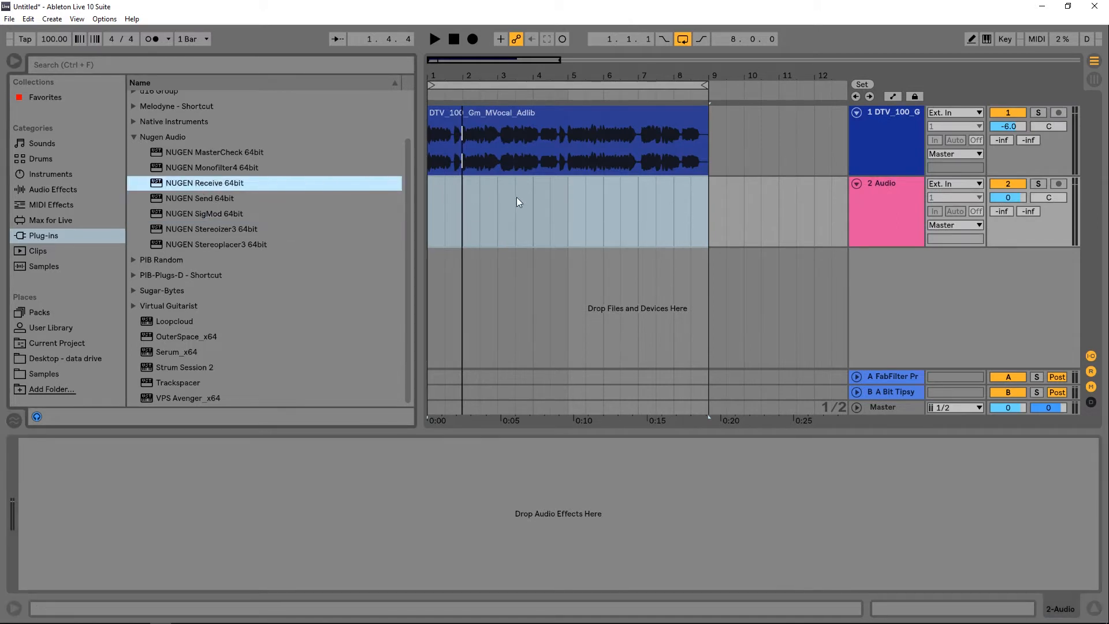
{"action": "double_click", "coordinate": [204, 182]}
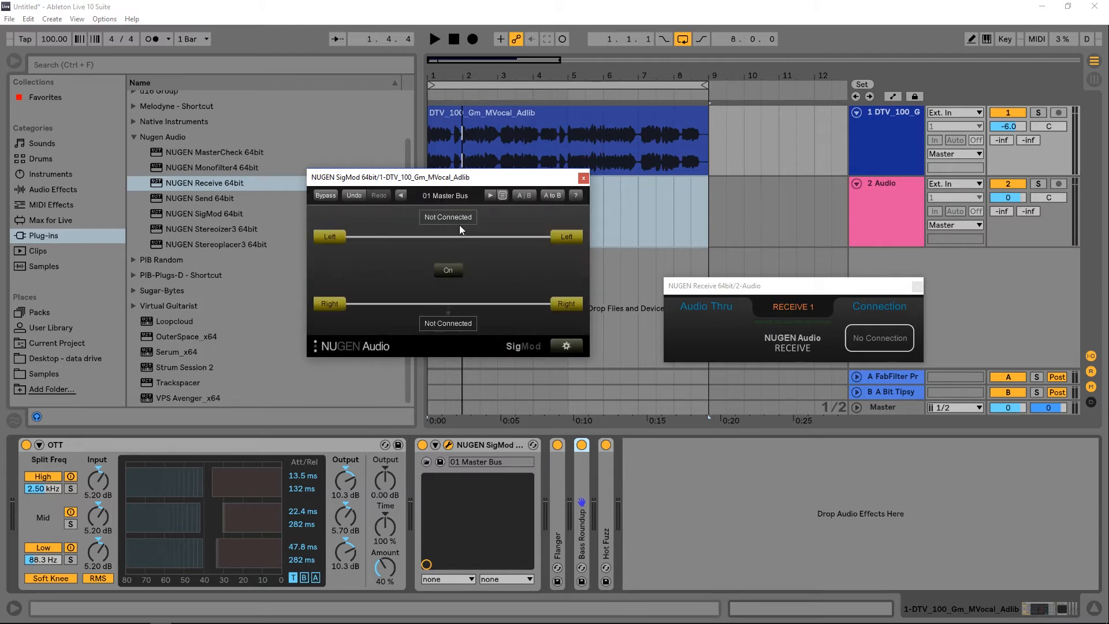
Set SigMod's Left and Right tap destinations to RECEIVE 1.
{"action": "left_click", "coordinate": [447, 217]}
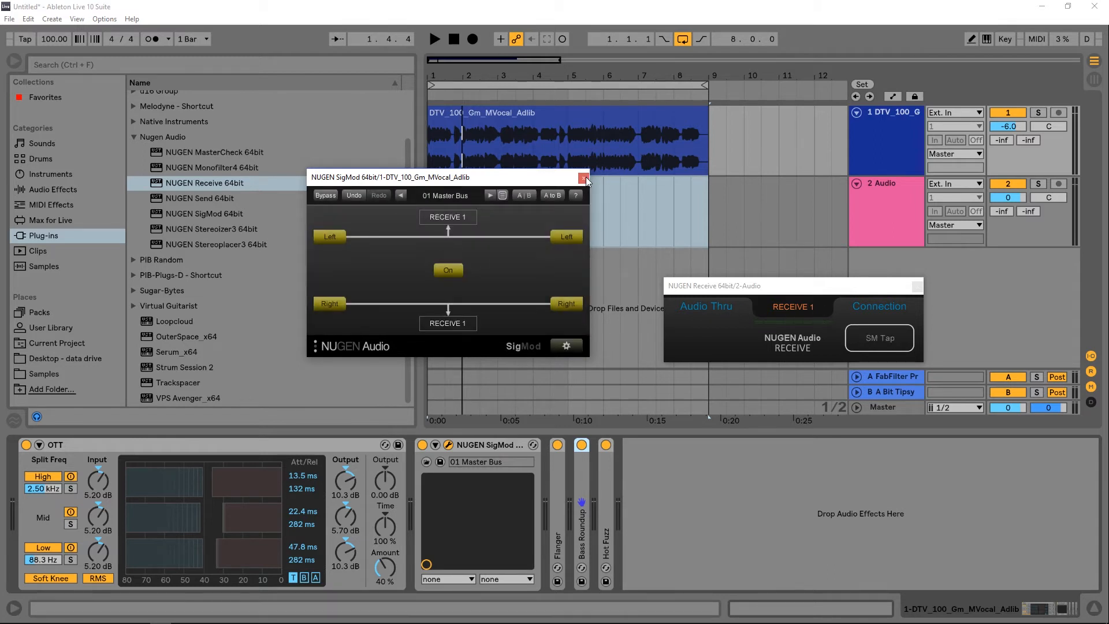
Solo track 2, then play the vocal so the Receive track meters the tap signal.
{"action": "left_click", "coordinate": [1037, 183]}
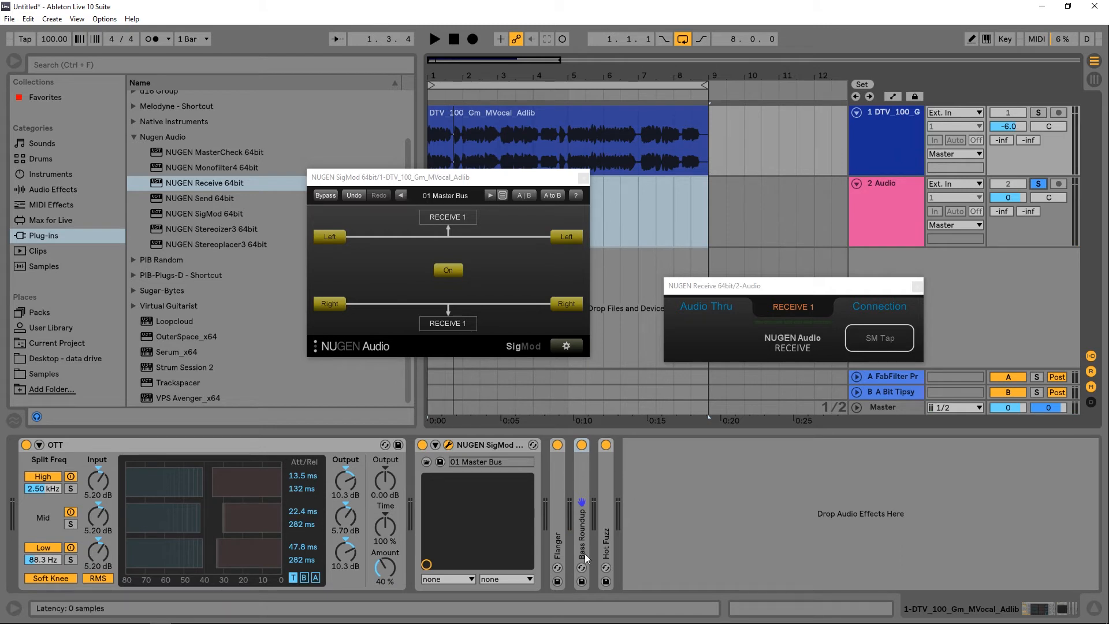
{"action": "mouse_move", "coordinate": [446, 259]}
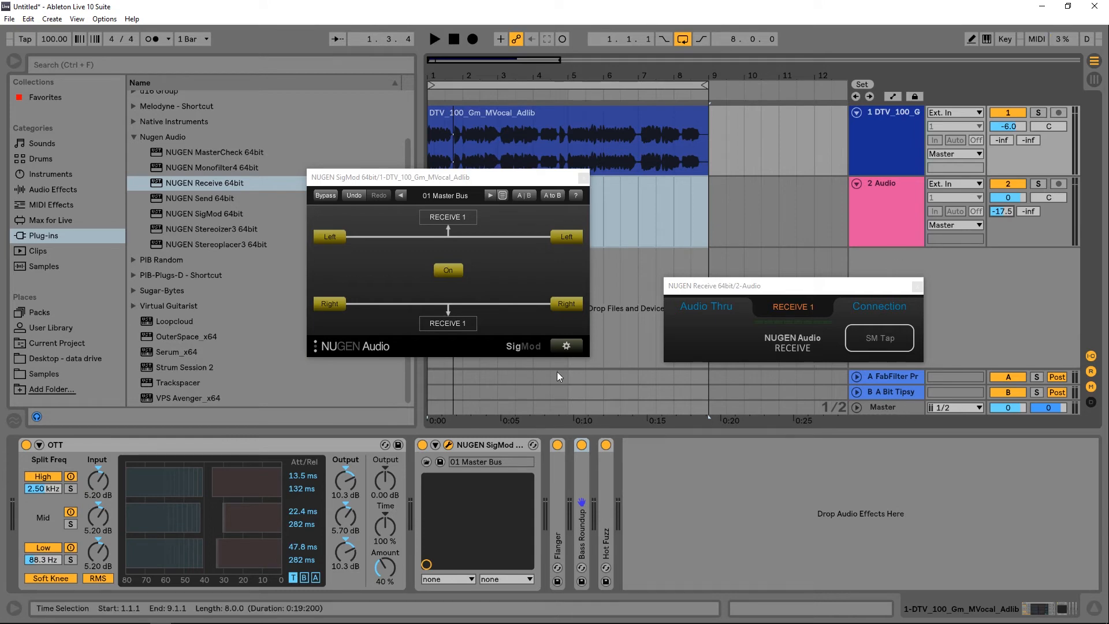
{"action": "mouse_move", "coordinate": [248, 538]}
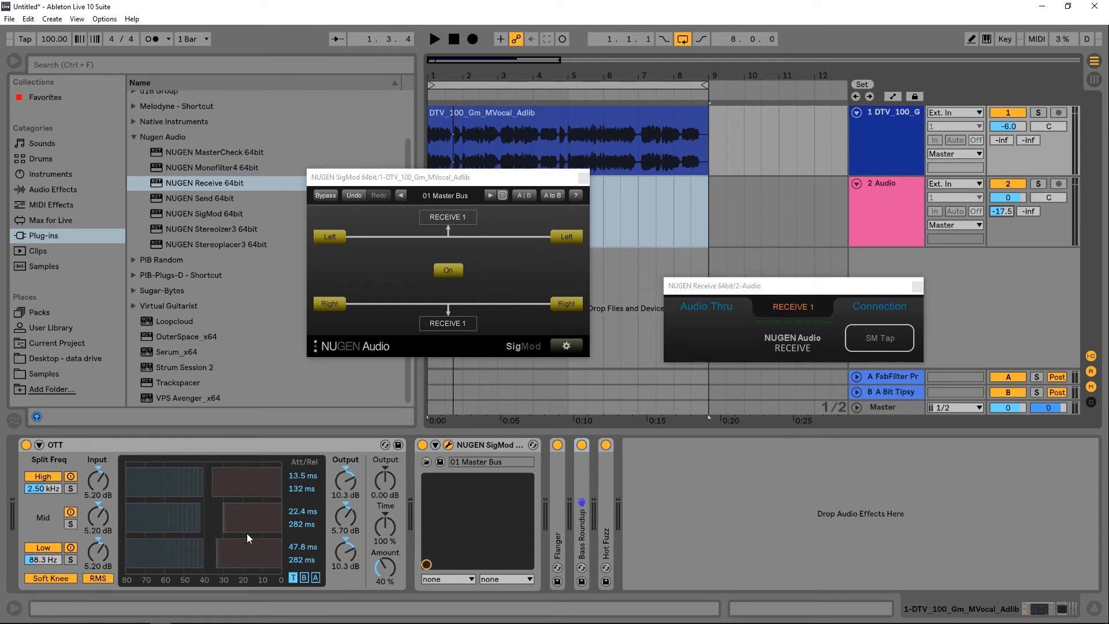
{"action": "mouse_move", "coordinate": [885, 198]}
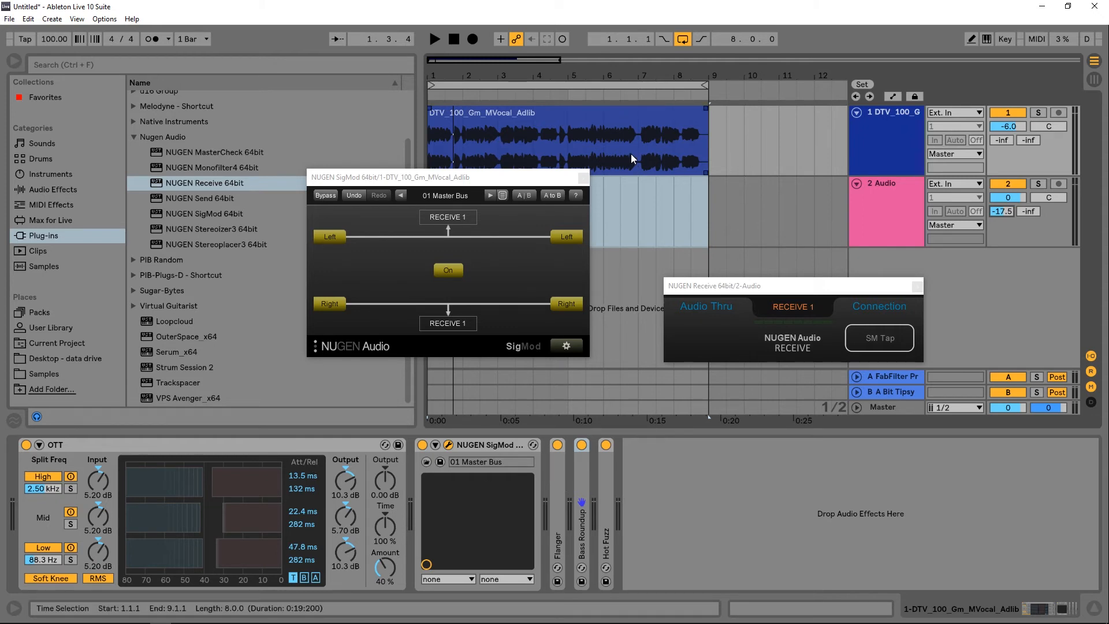
{"action": "left_click", "coordinate": [434, 38]}
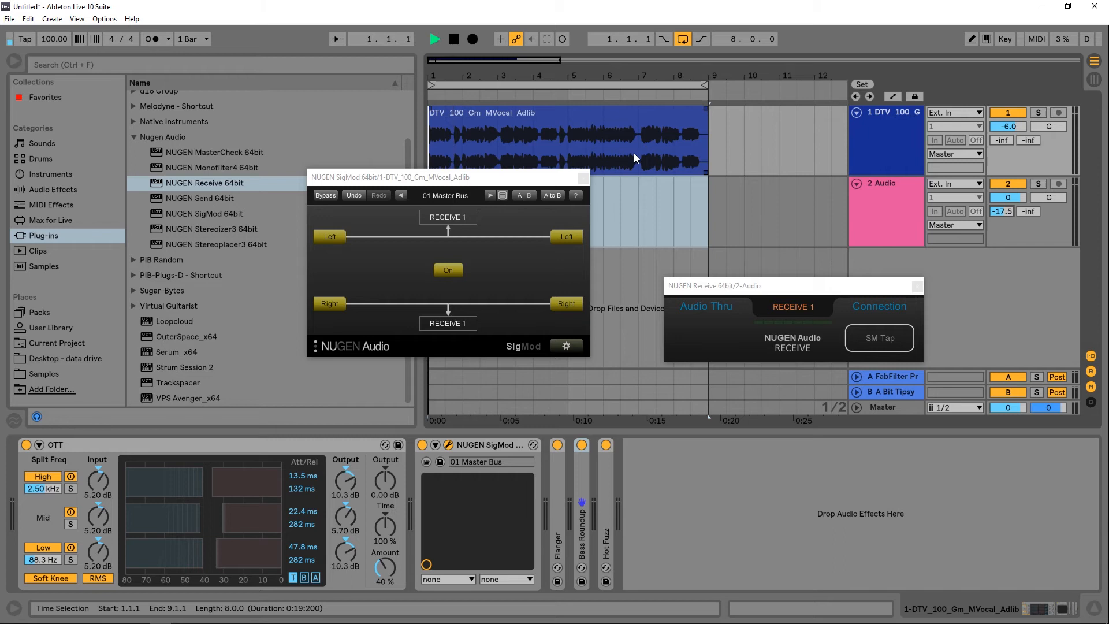